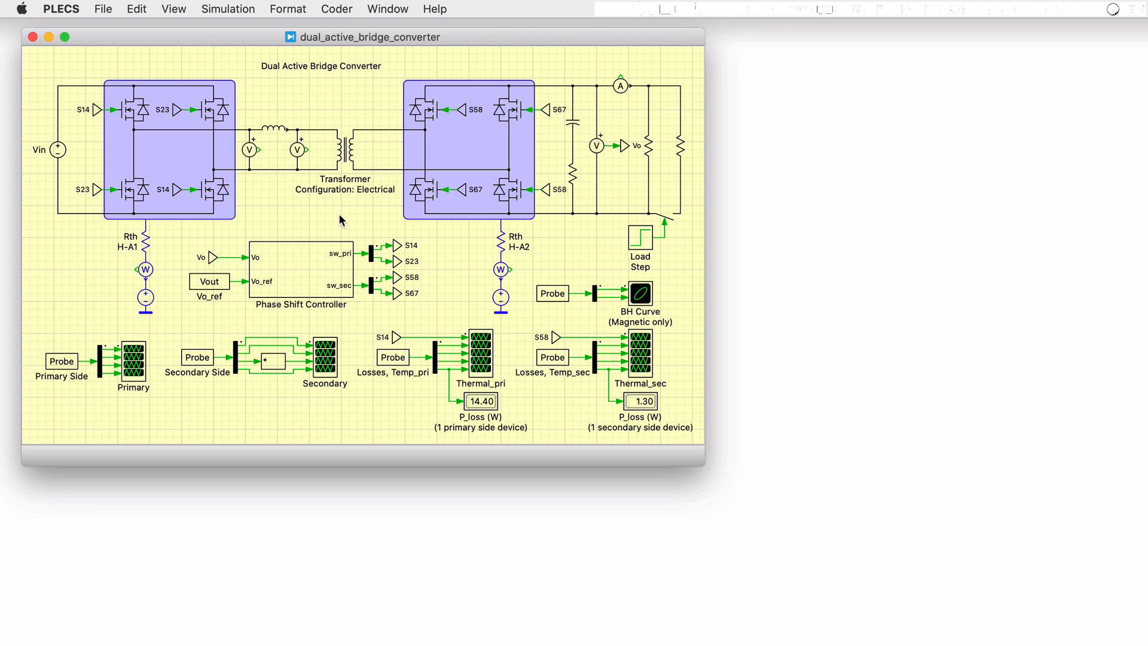
Inspect Vin and the output voltmeter, then set the transformer's Configuration to Magnetic
click(57, 149)
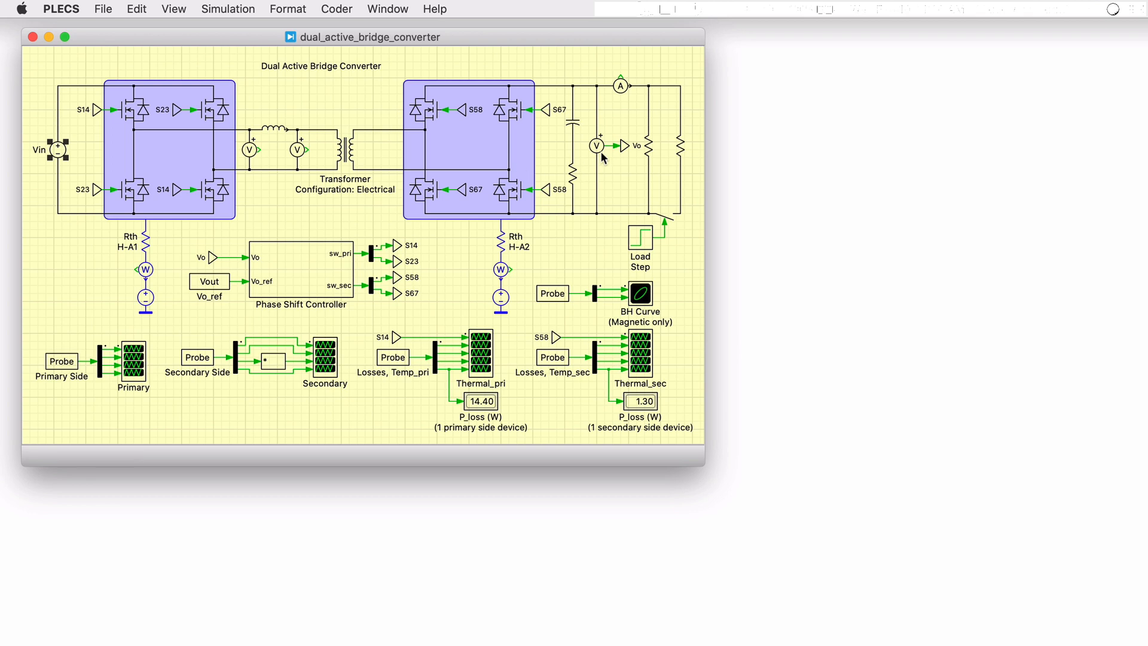
click(596, 146)
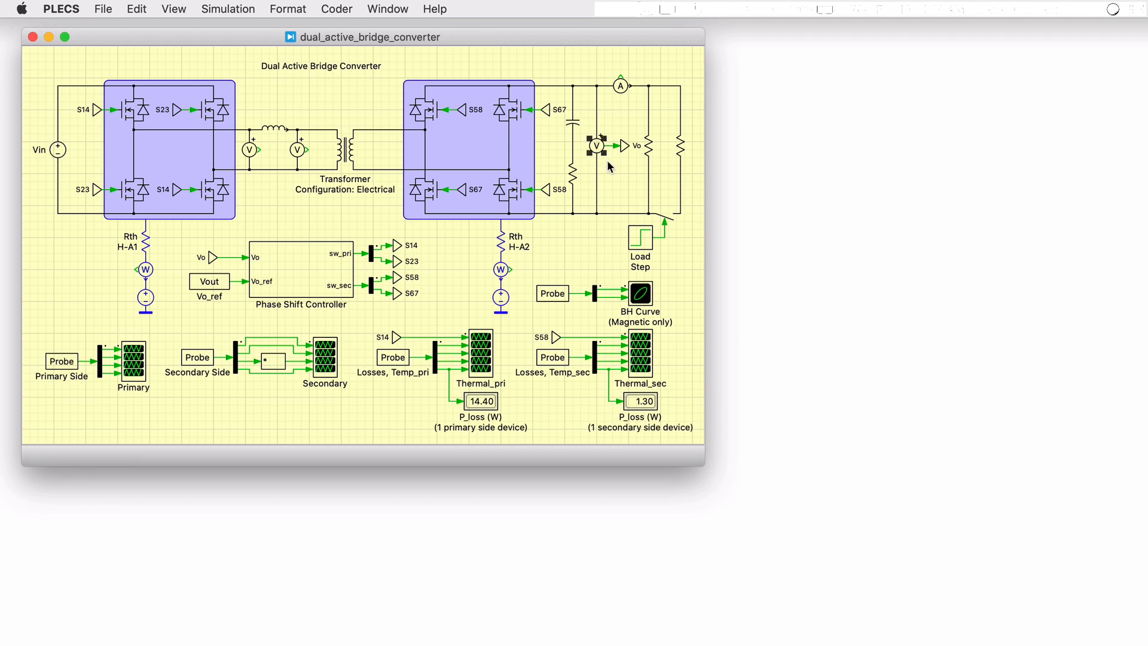
mouse_move(433, 196)
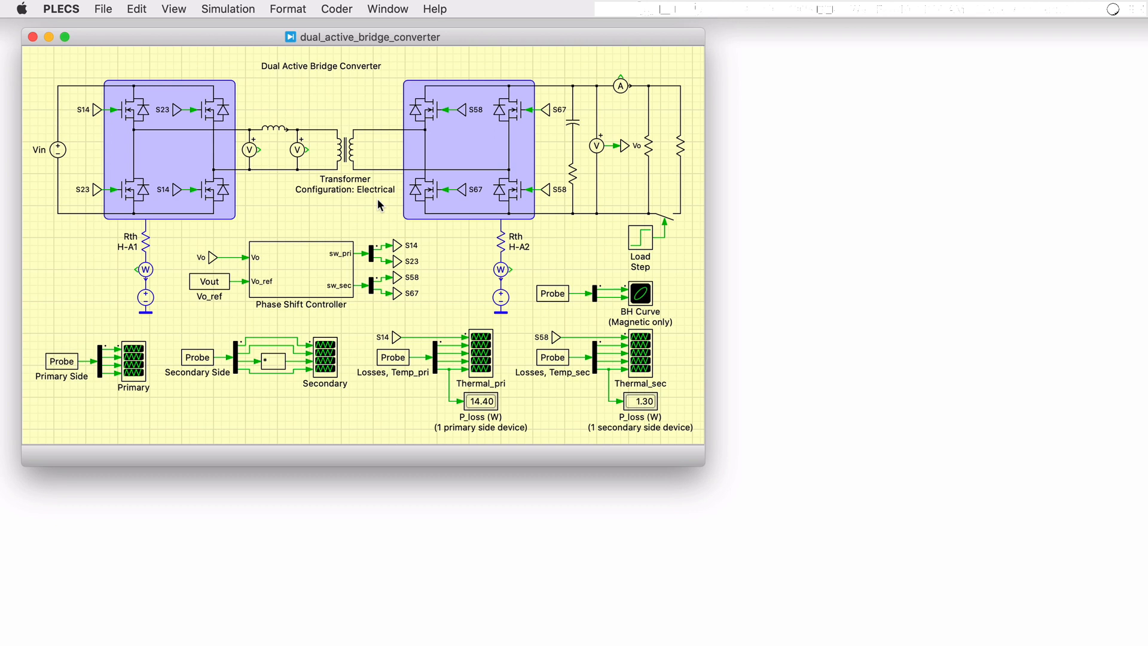
mouse_move(371, 189)
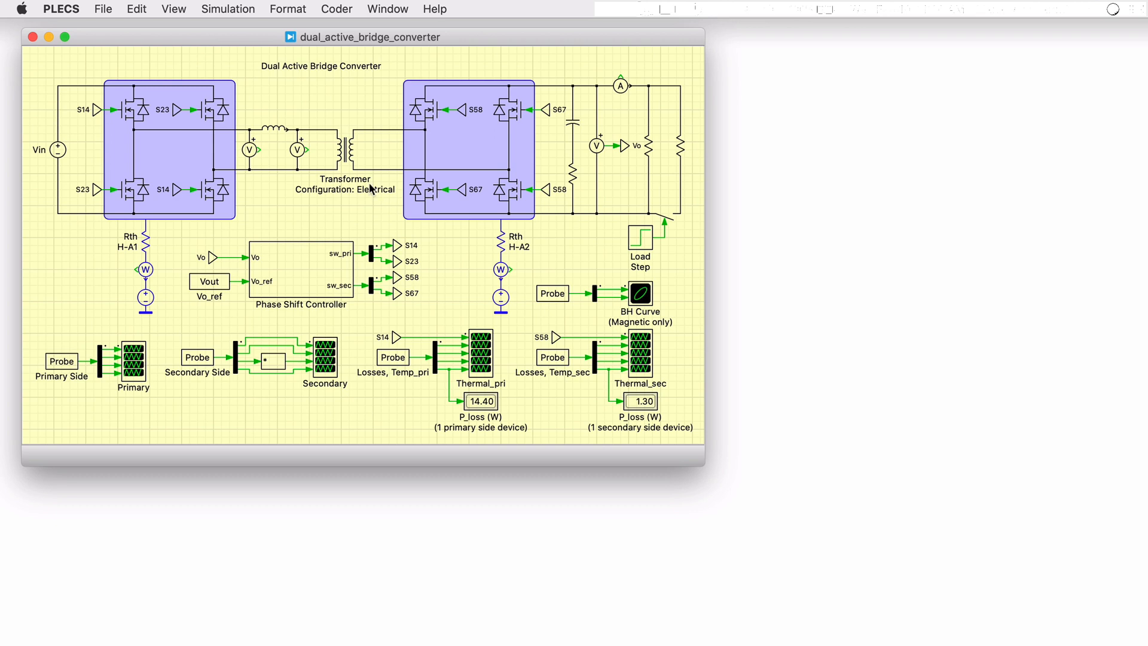
double_click(345, 150)
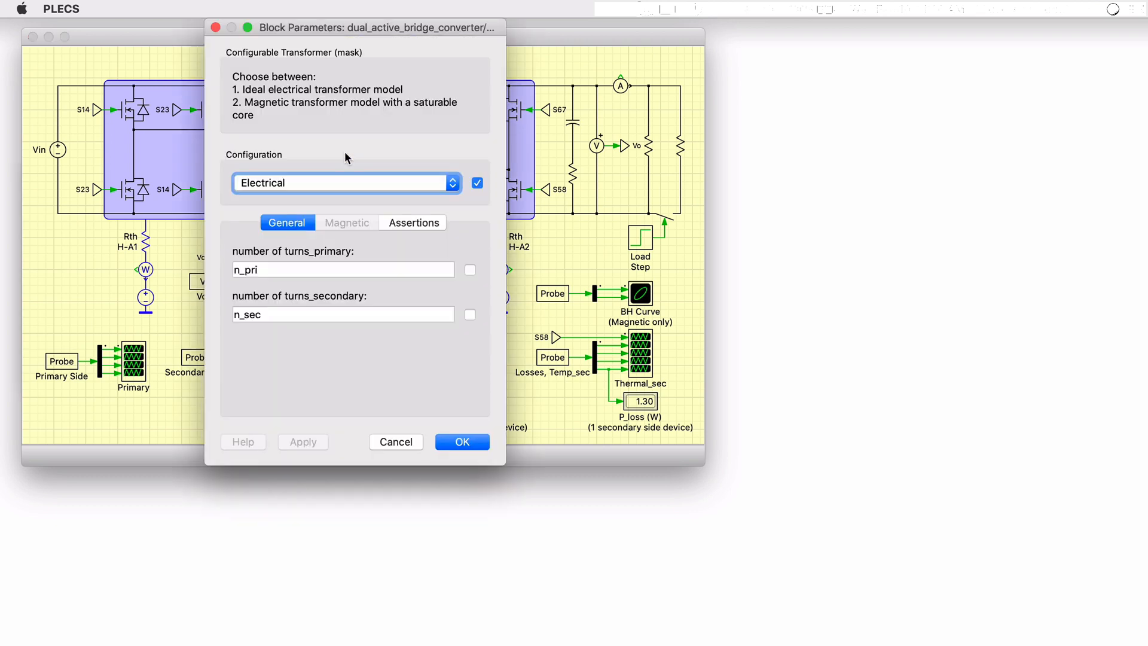
mouse_move(452, 153)
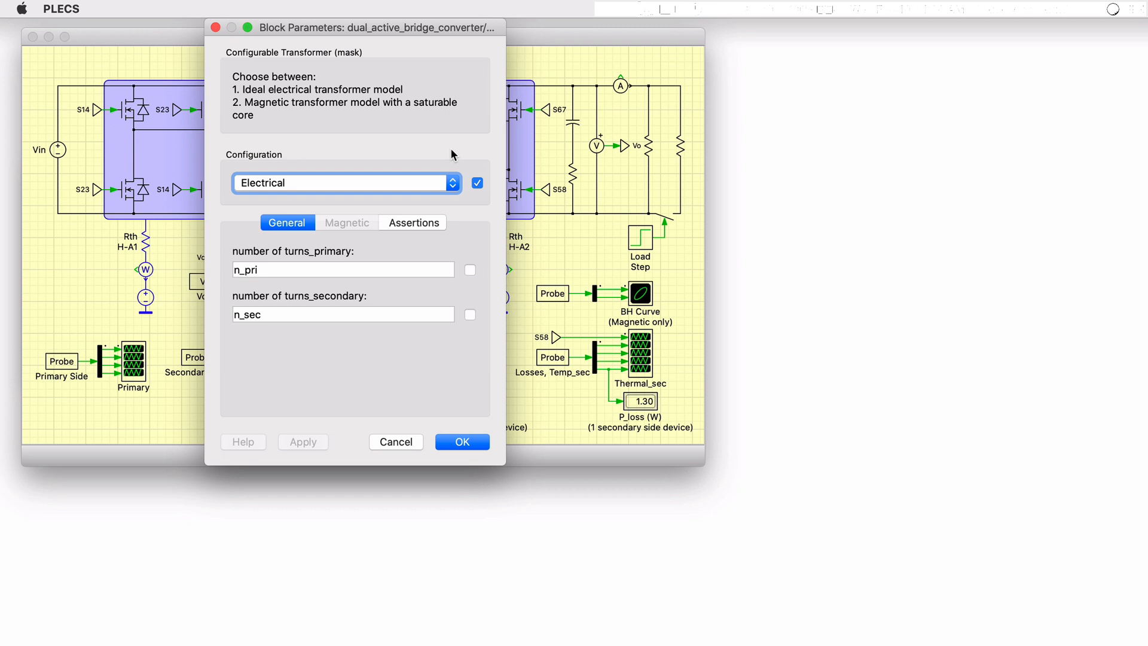
click(345, 182)
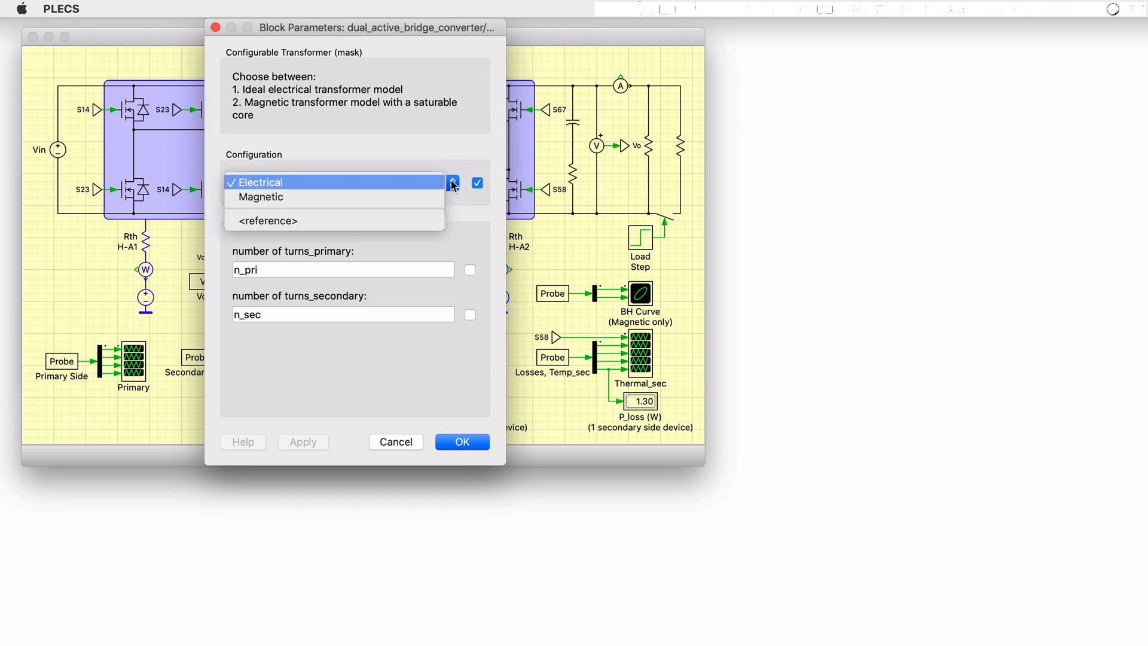
click(260, 196)
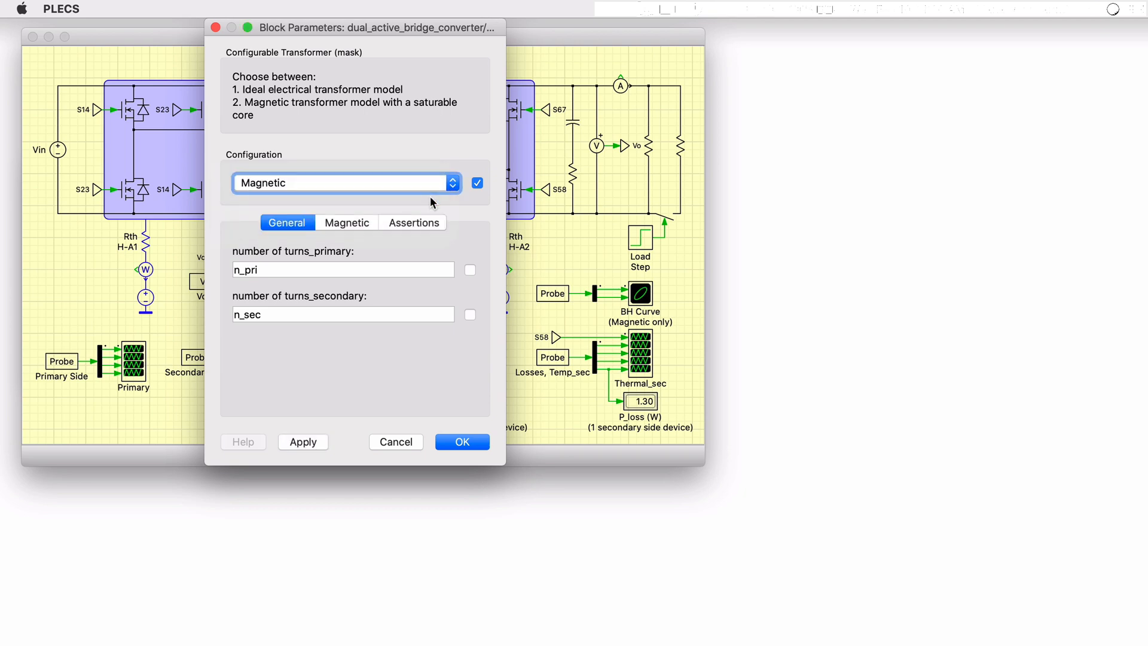
drag(353, 27, 870, 27)
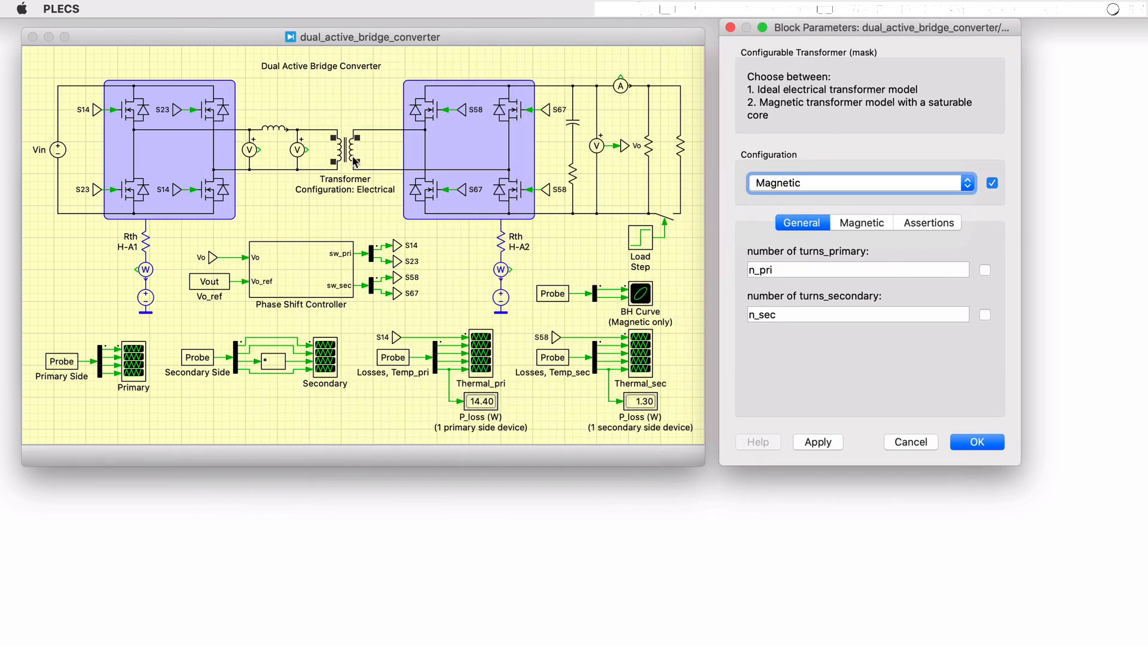
View the transformer's inner magnetic variant with its saturable-core parameters, then close the settings
double_click(344, 146)
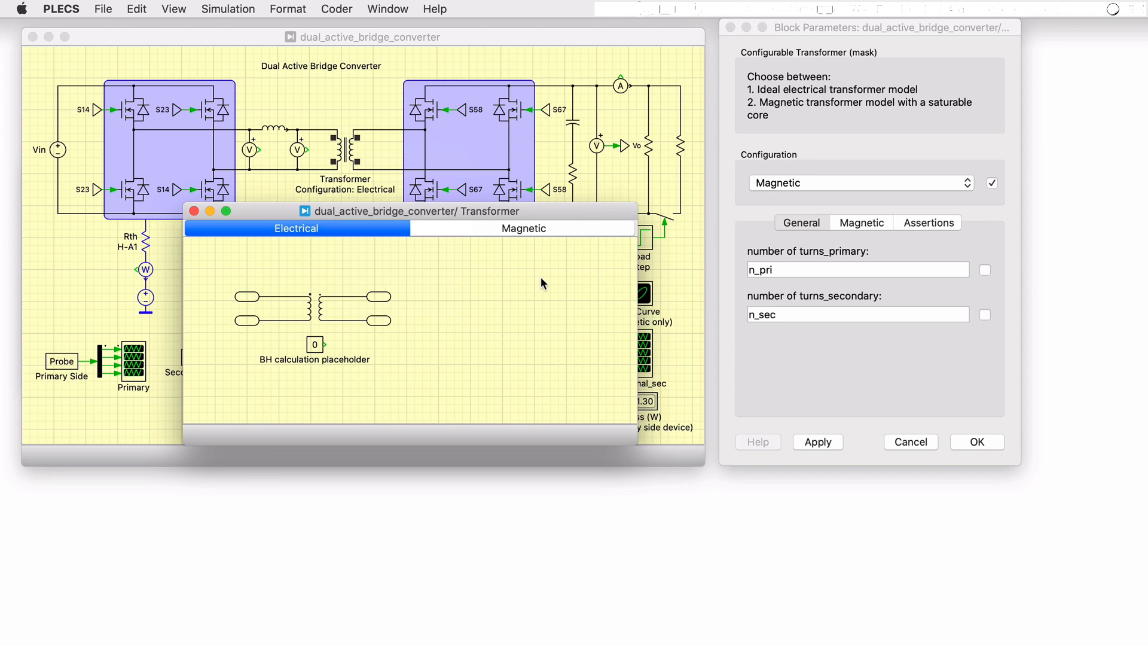
click(522, 228)
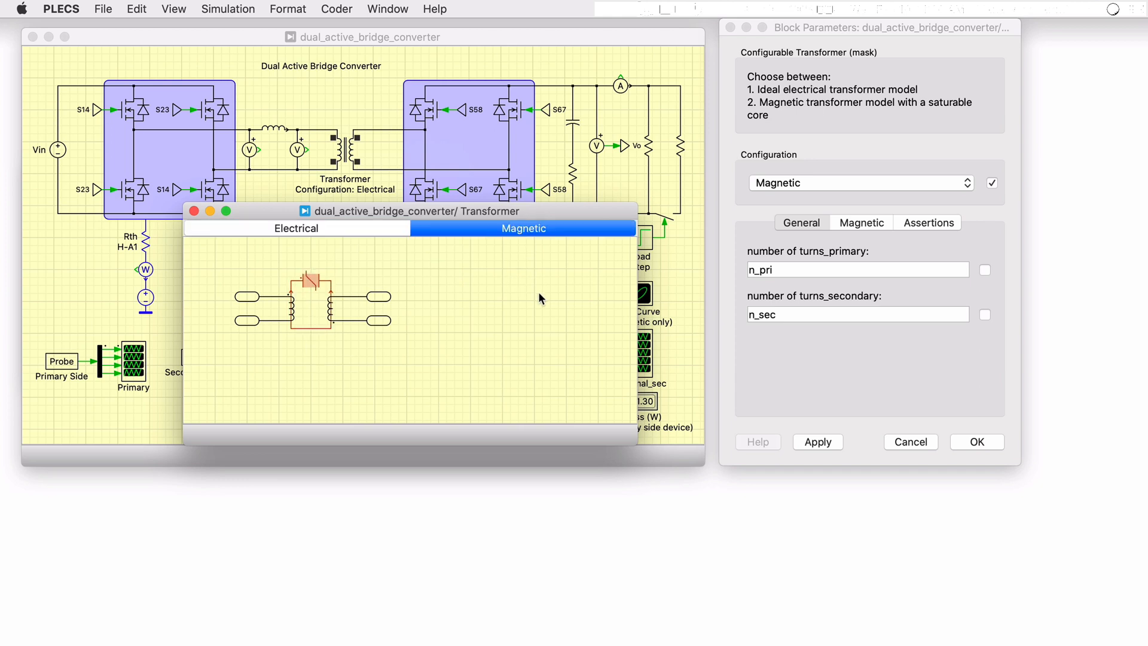
click(860, 222)
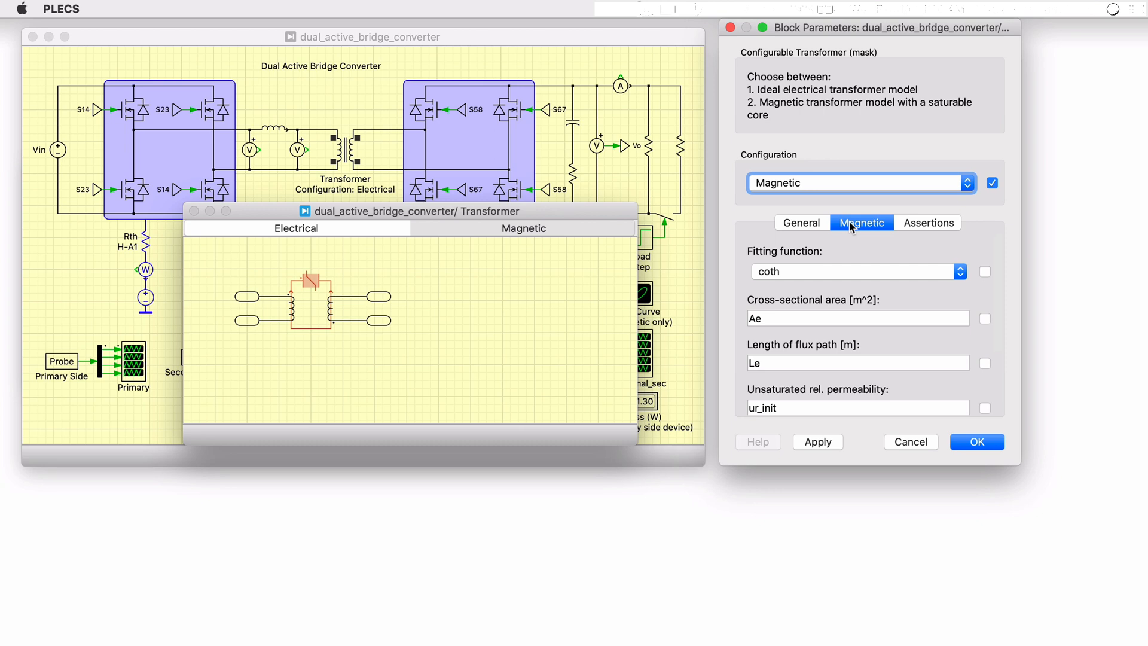
scroll(down, 3)
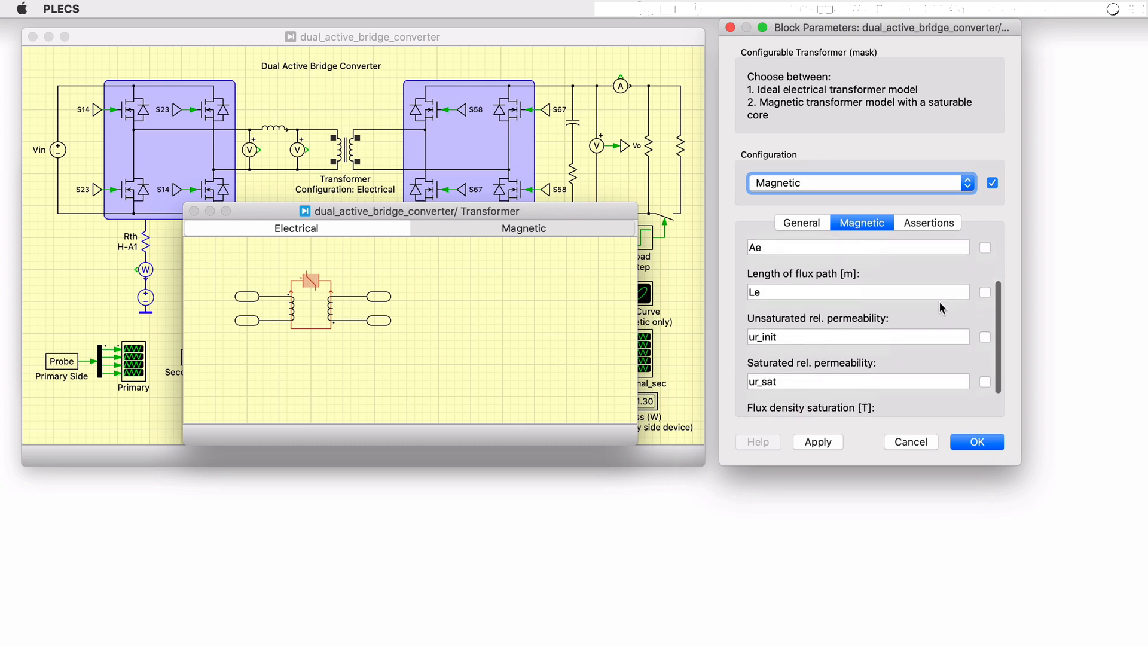
scroll(down, 3)
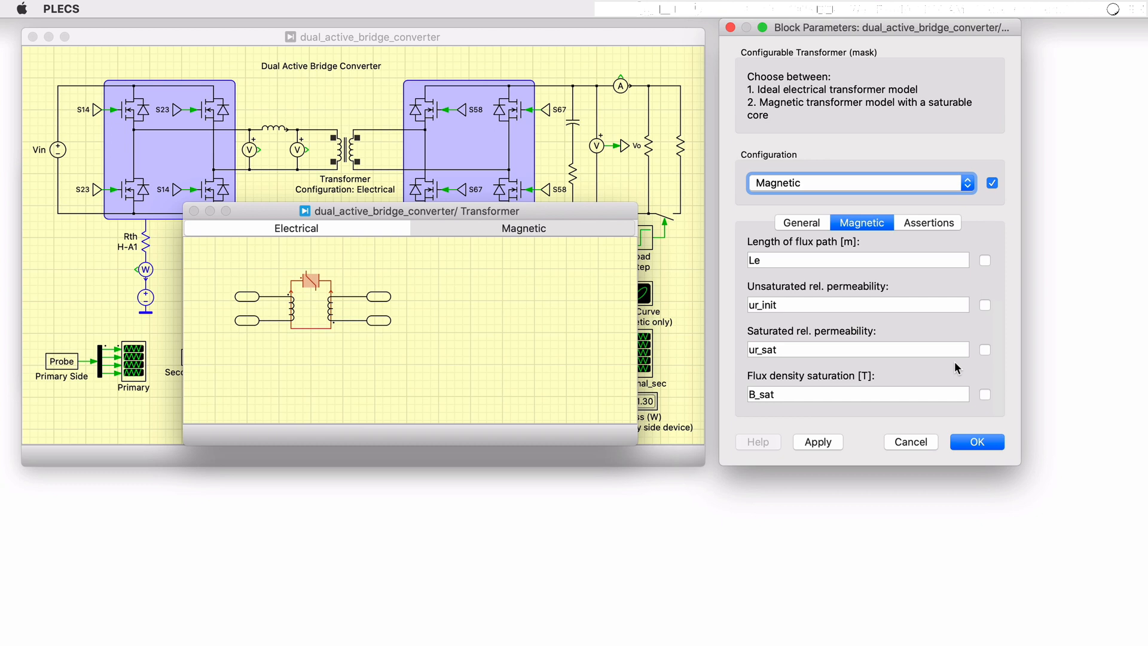
click(522, 228)
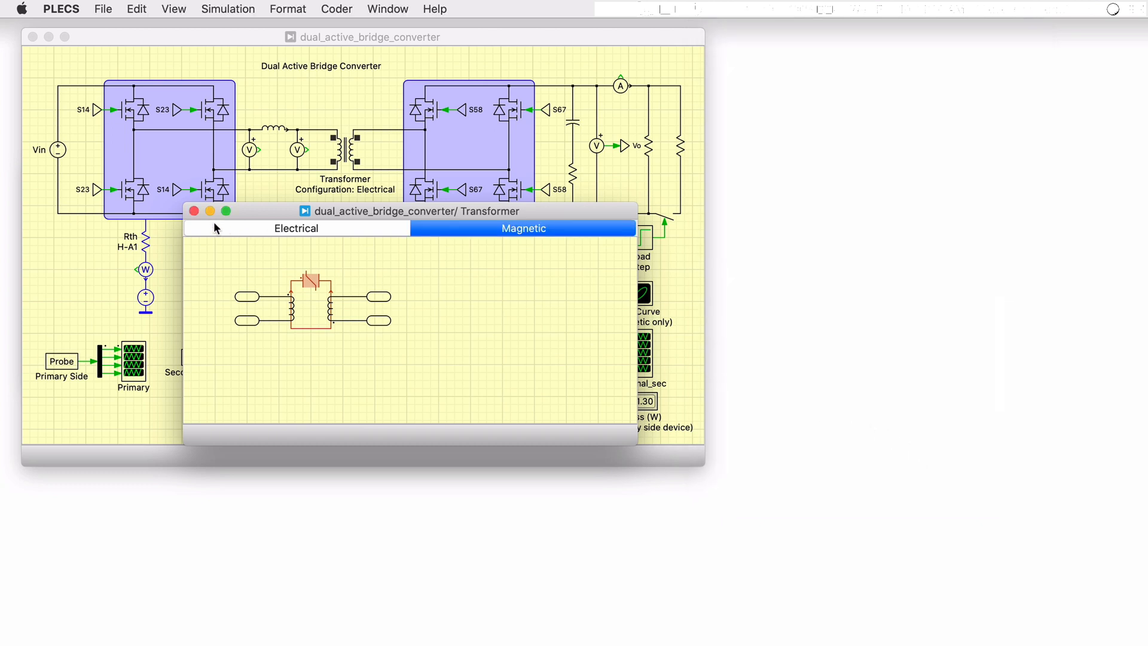
Close the transformer subsystem, look under the primary MOSFET mask and dismiss its parameters unchanged
click(195, 211)
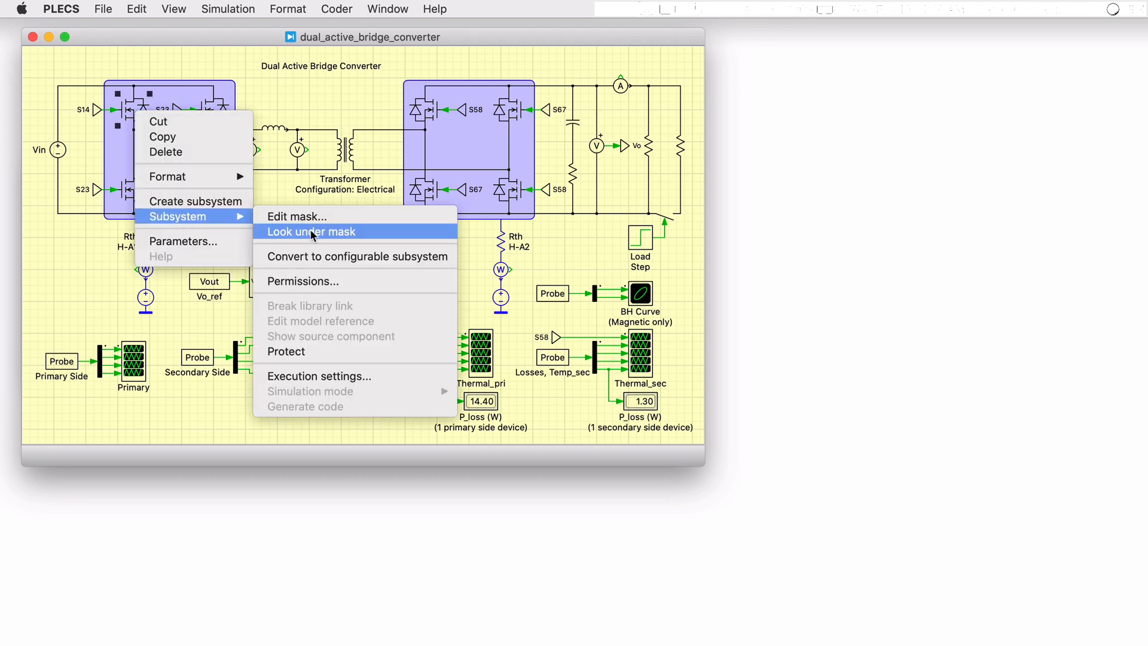
click(310, 231)
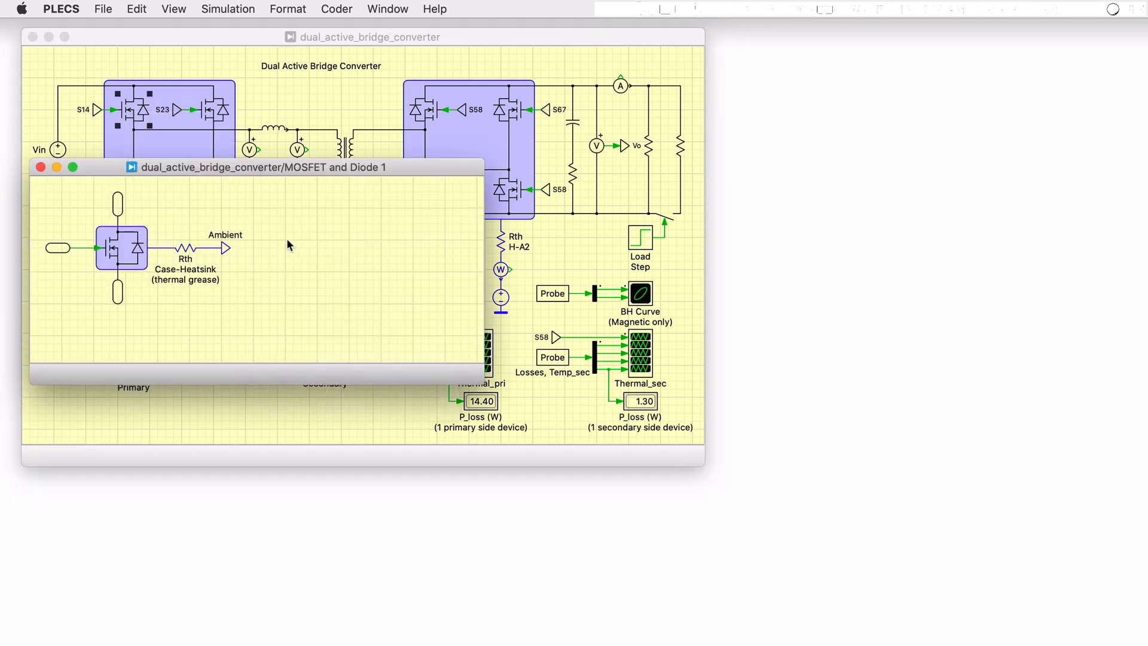
double_click(121, 248)
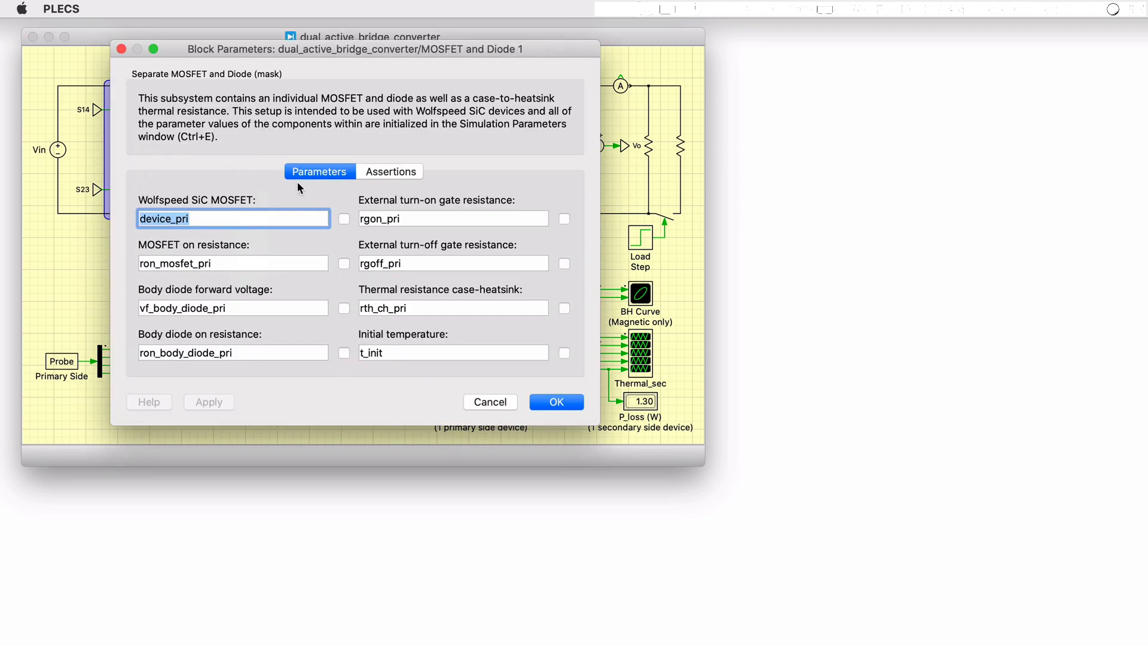
mouse_move(494, 401)
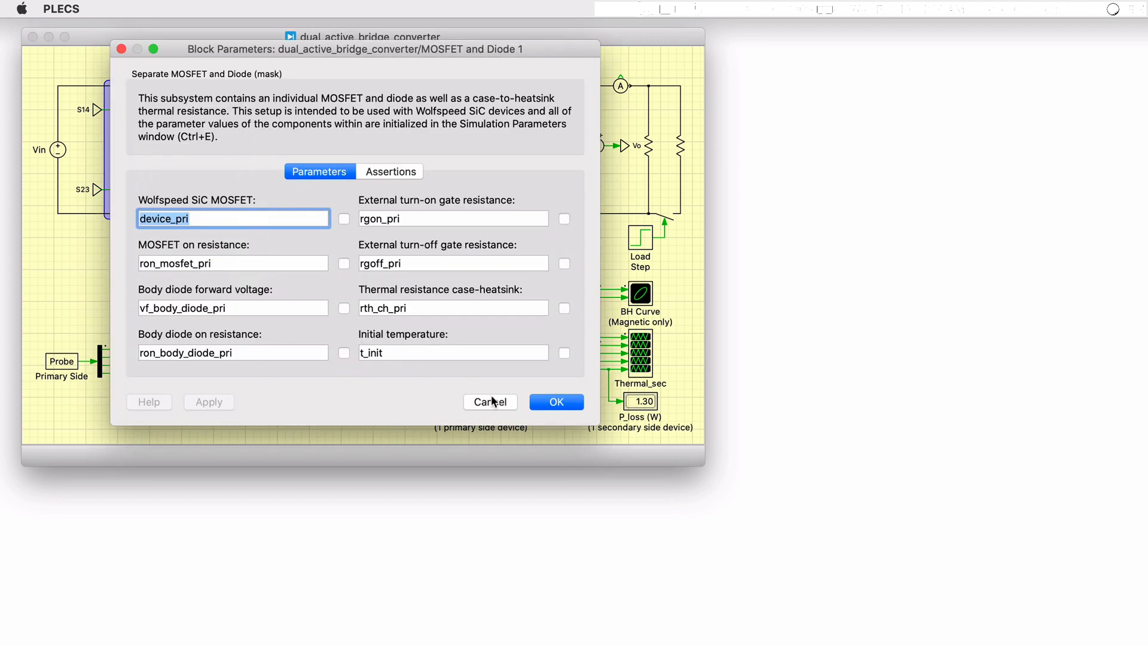
click(556, 401)
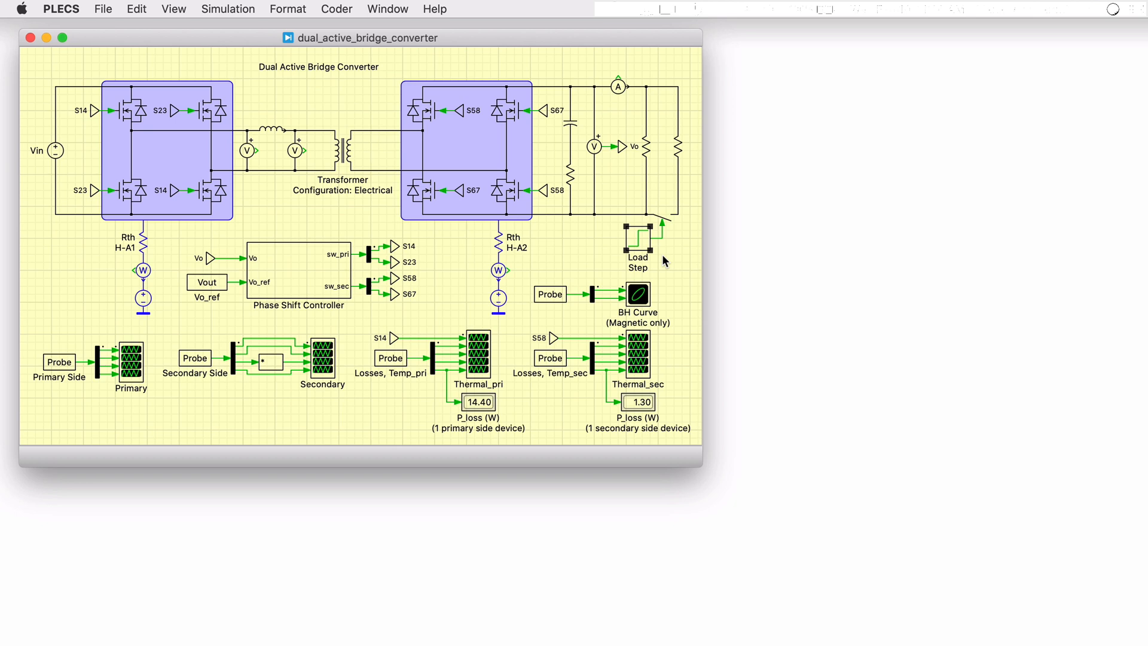
Review the simulation parameters with the 0.8 s time span, solver and initialization settings
click(228, 9)
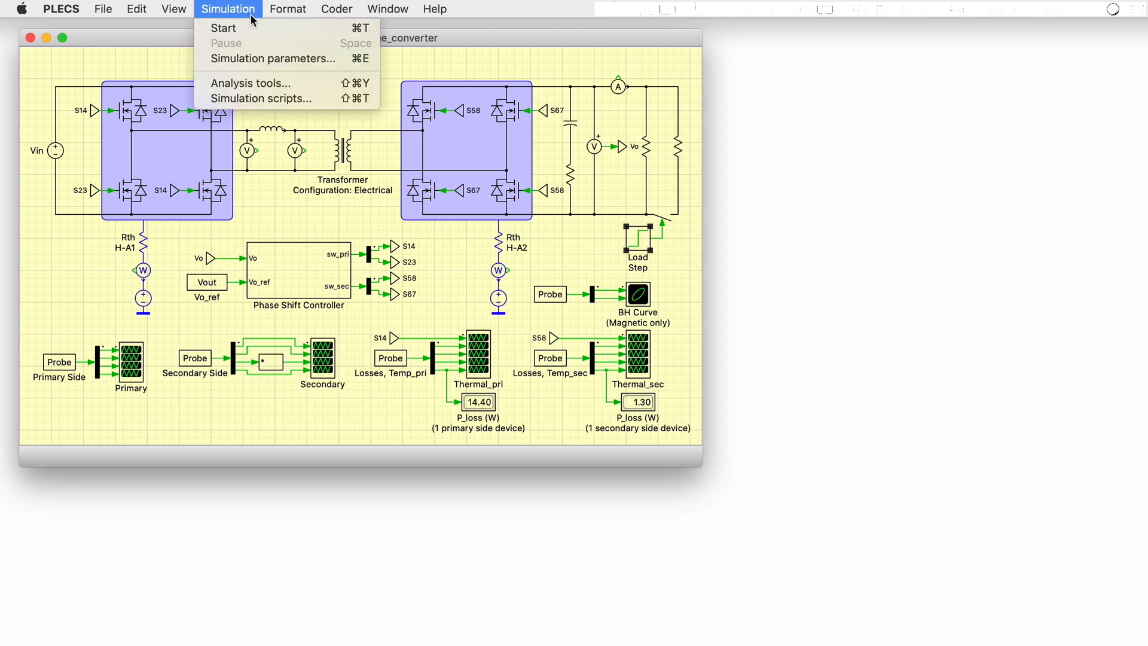
click(272, 58)
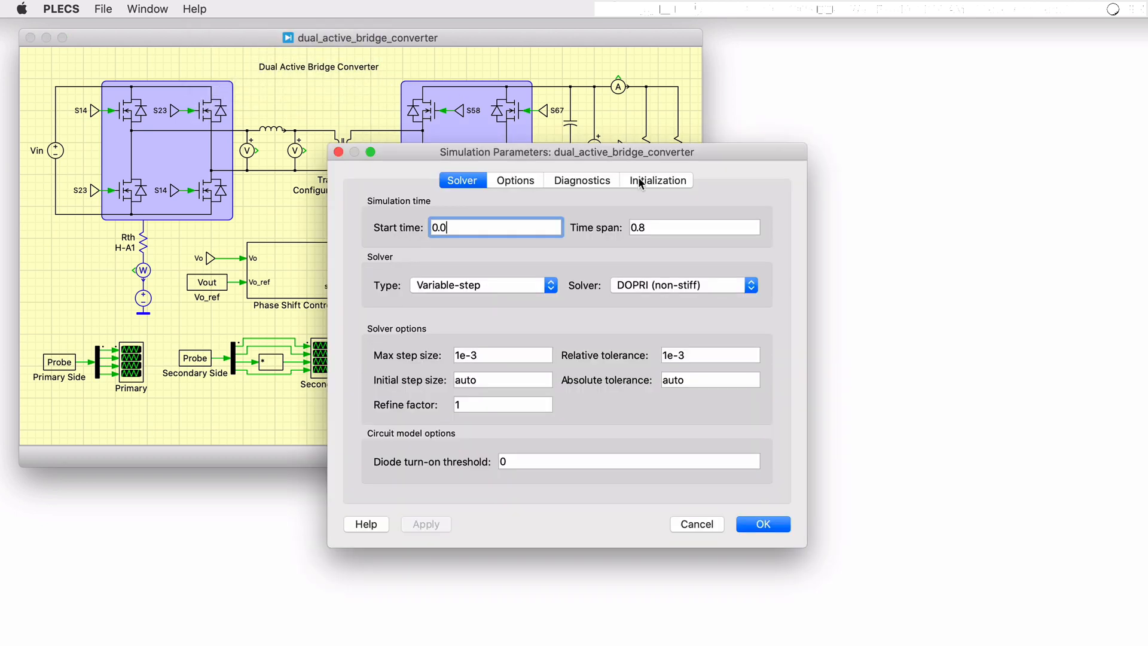
click(656, 180)
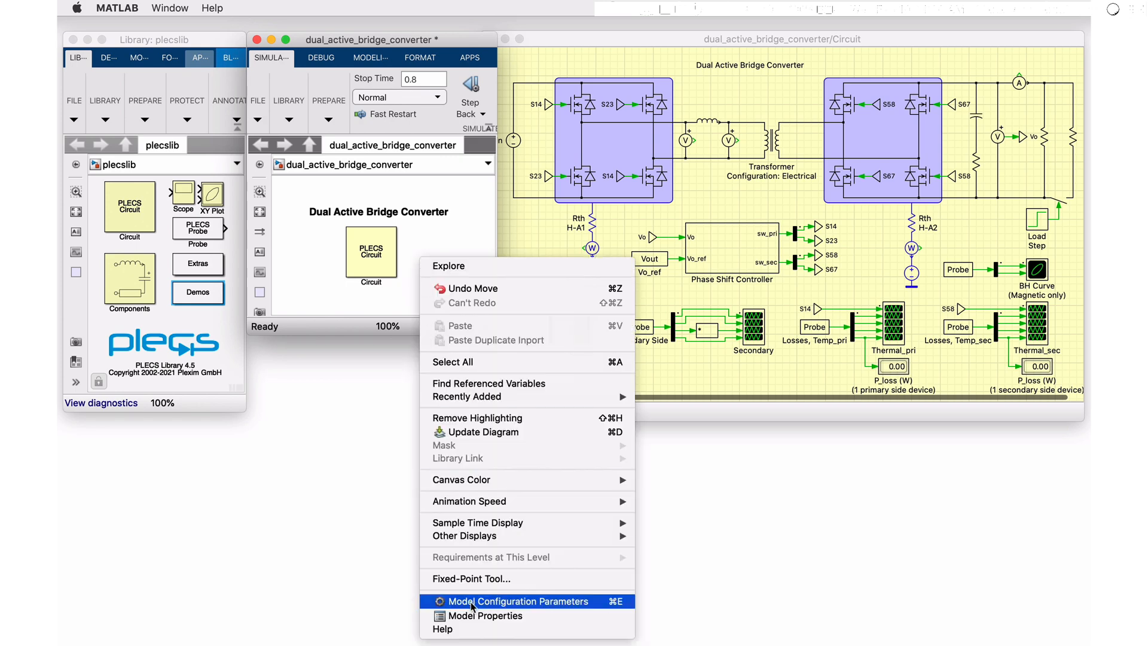
Review the Simulink model's InitFcn callback with transformer and device parameters, then close Model Properties
click(486, 615)
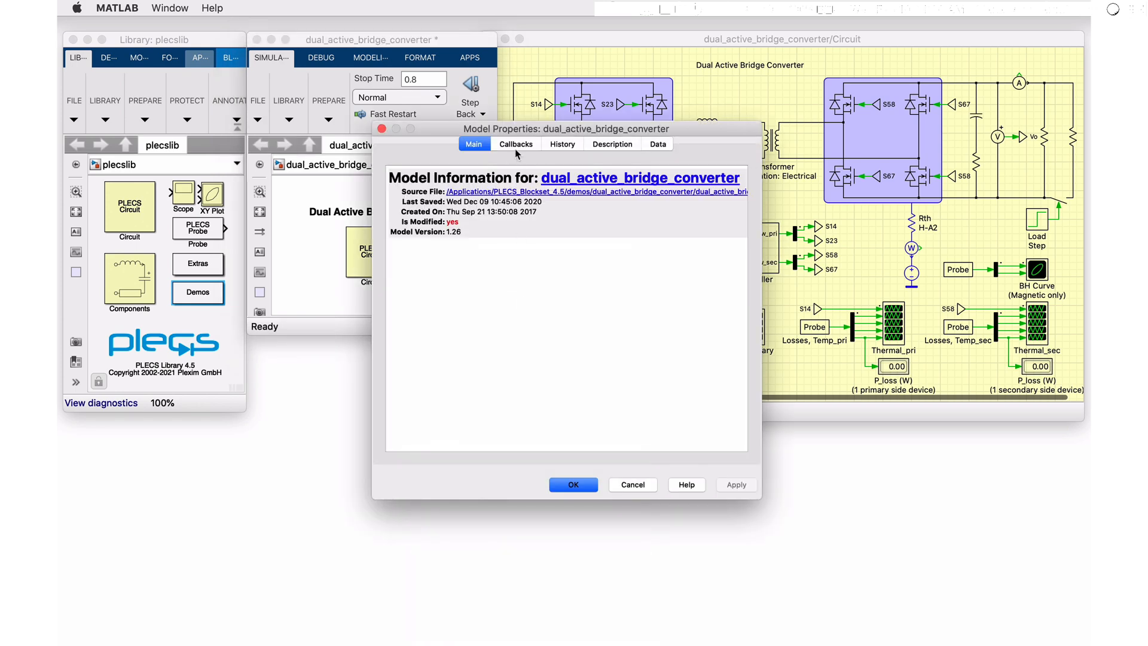
click(515, 144)
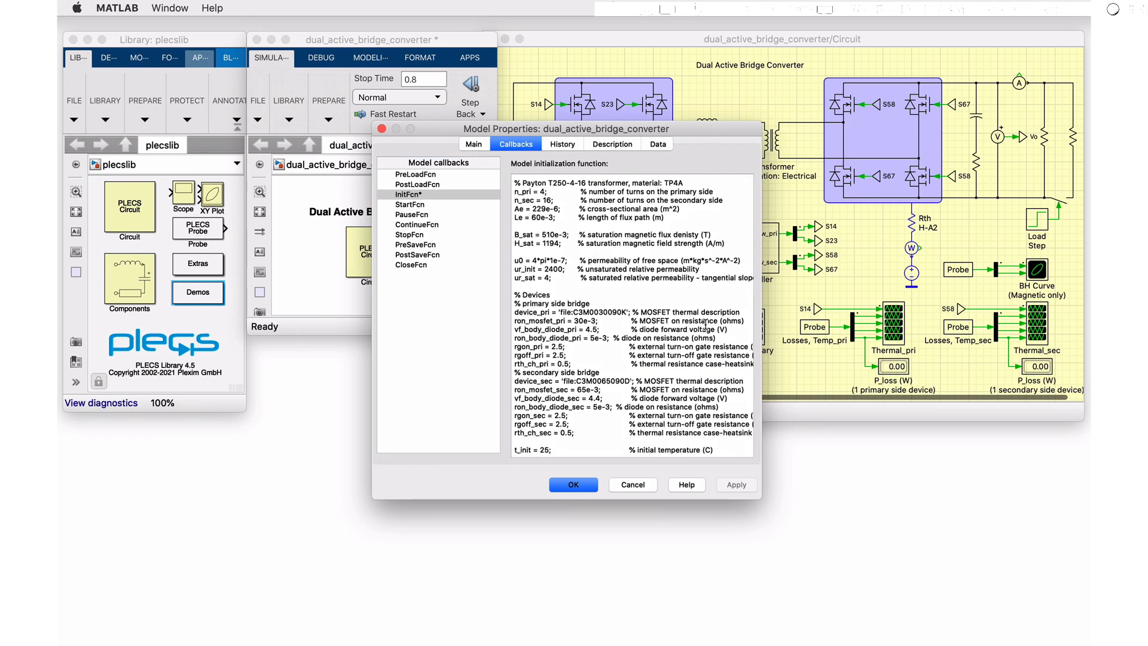
click(572, 483)
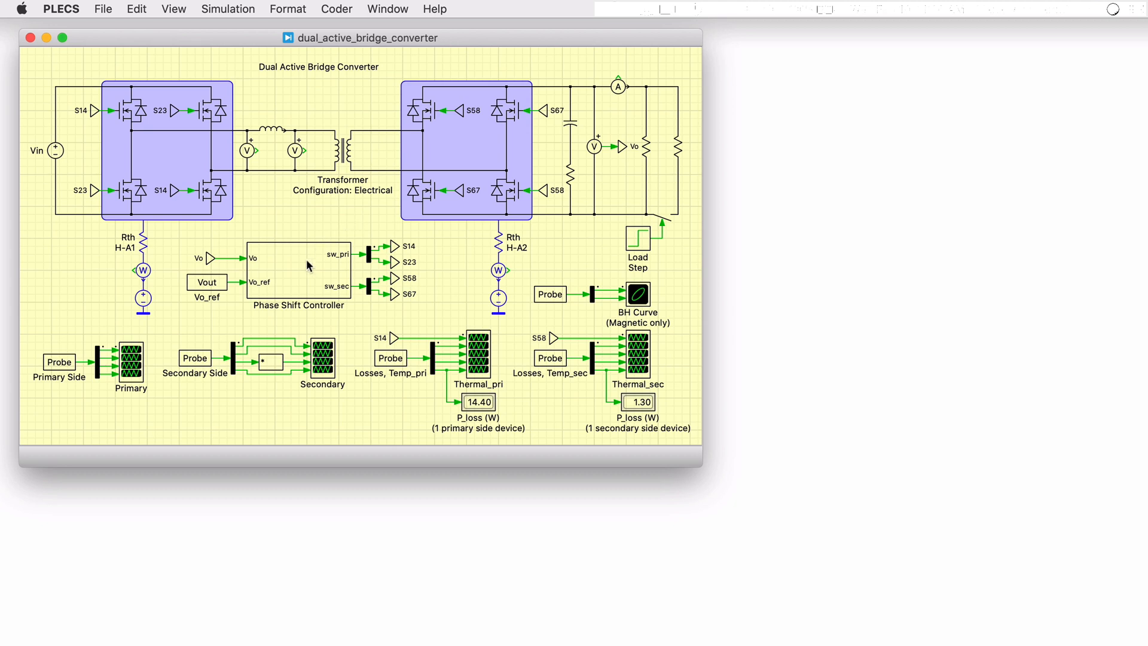
Reveal the Phase Shift Controller's ZOH, discrete transfer function and phase-shift PWM blocks
double_click(299, 271)
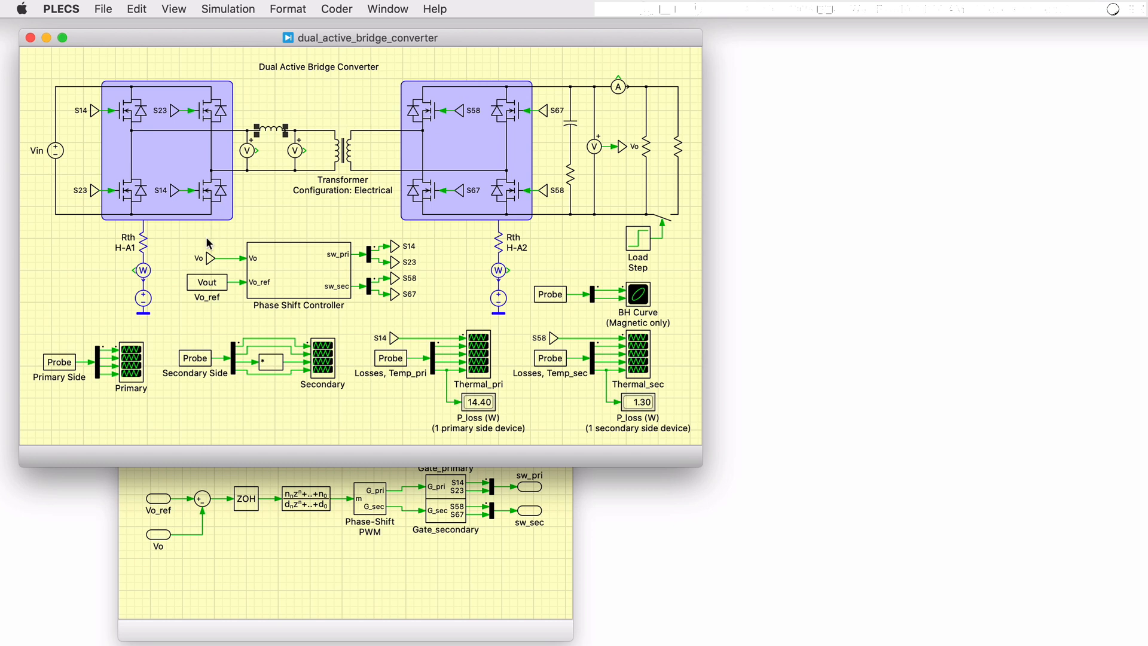
Select the Vout reference block, then bring up the primary-side MOSFET's context menu
click(207, 282)
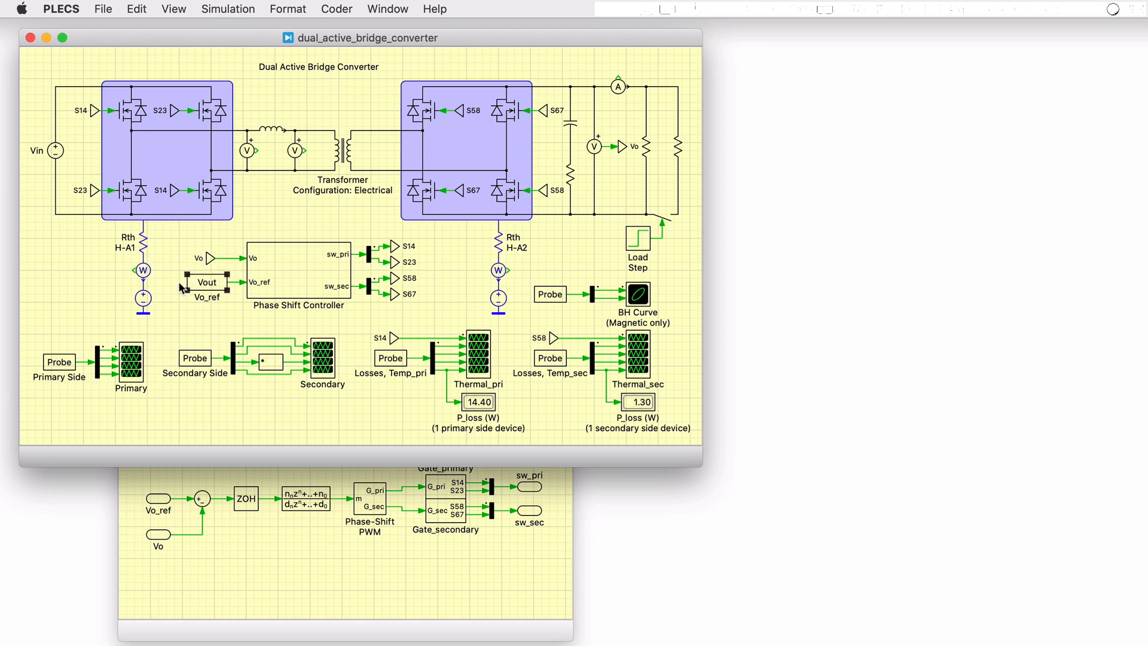
mouse_move(542, 182)
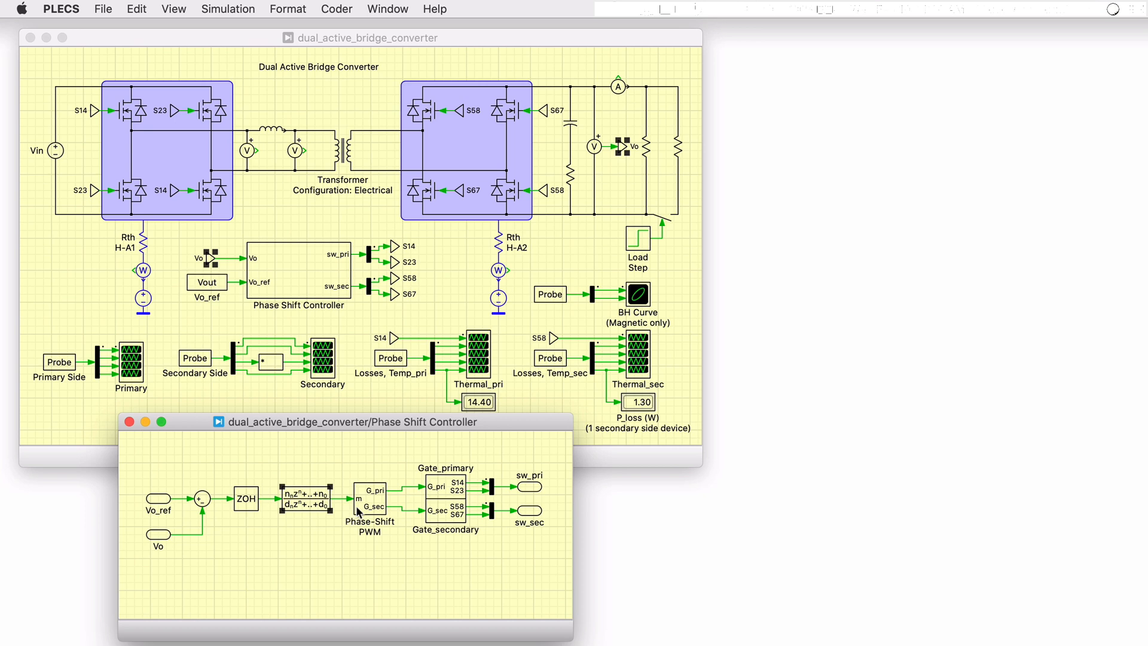
right_click(370, 505)
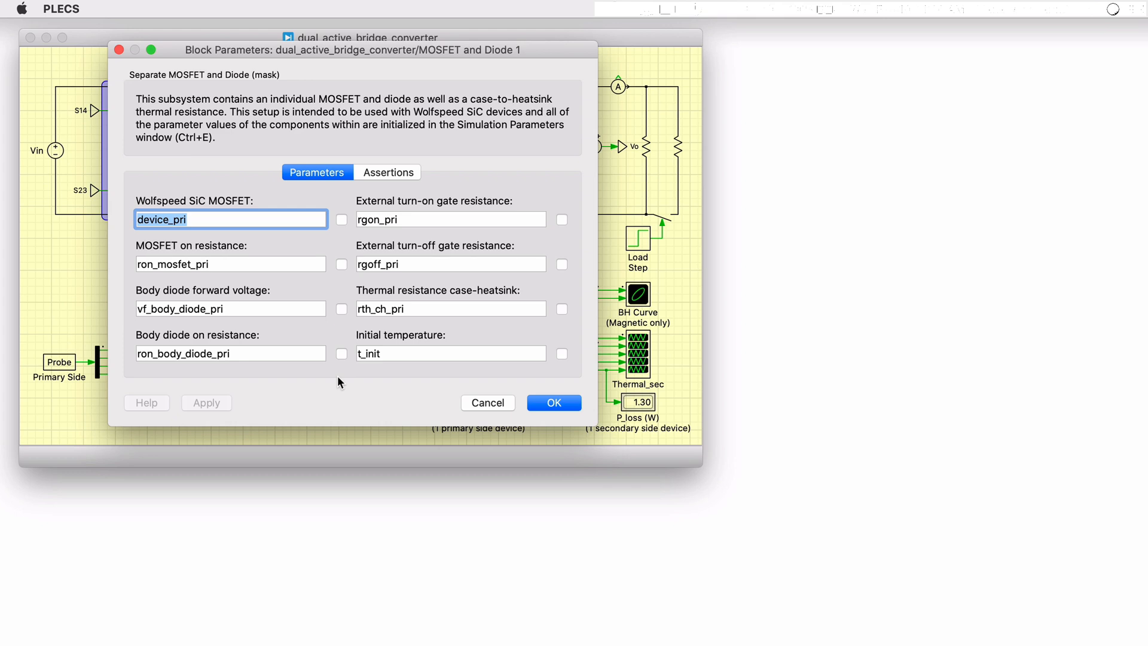
Cancel the MOSFET parameters and show the Wolfspeed C3M0030090K data in the Thermal Library Browser
click(553, 402)
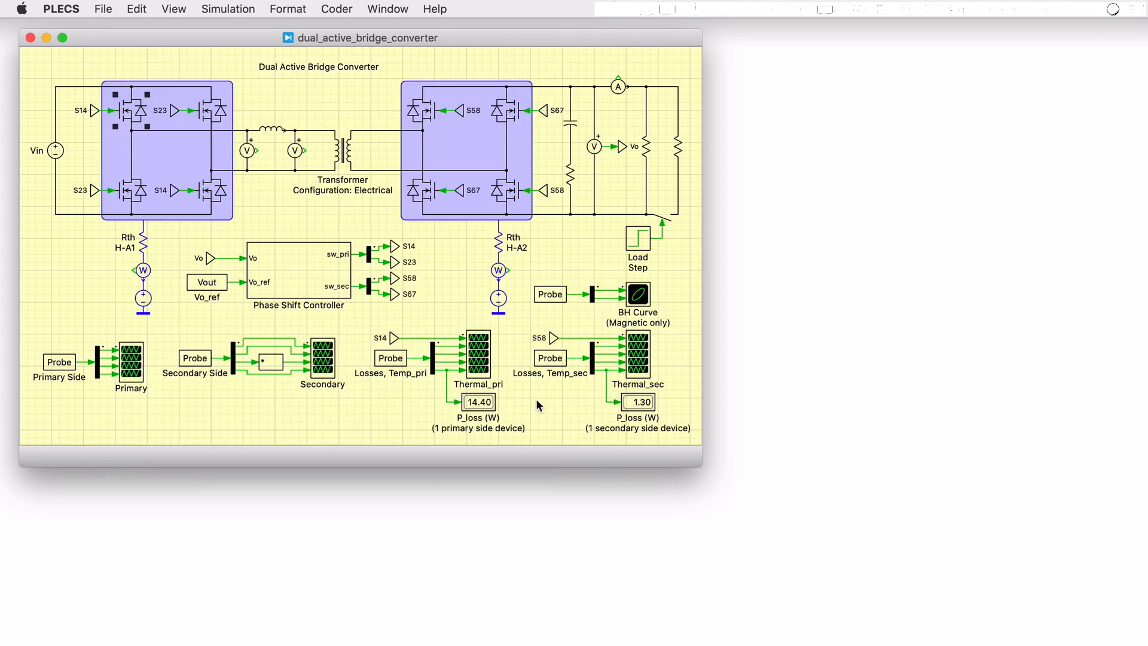
click(387, 9)
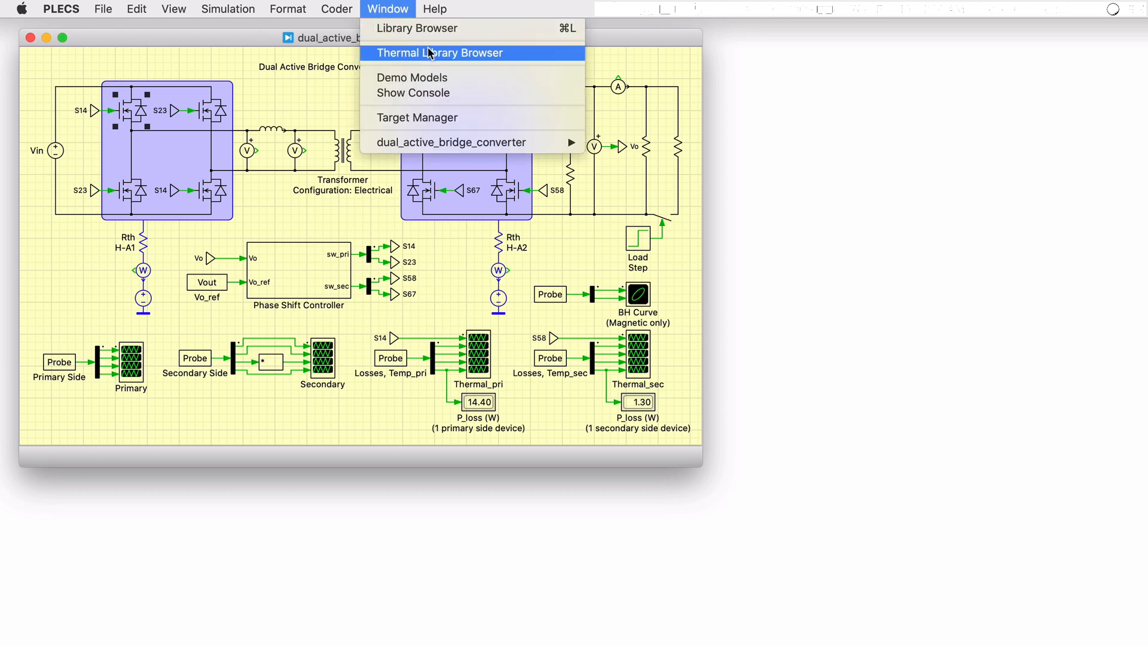
mouse_move(431, 52)
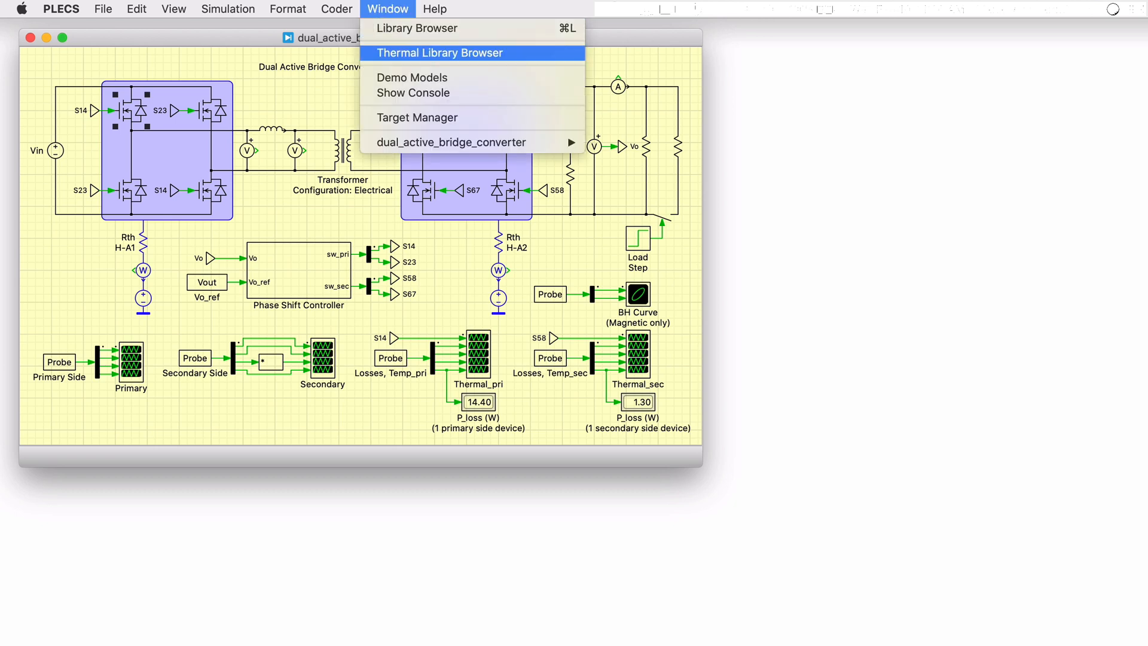
click(438, 52)
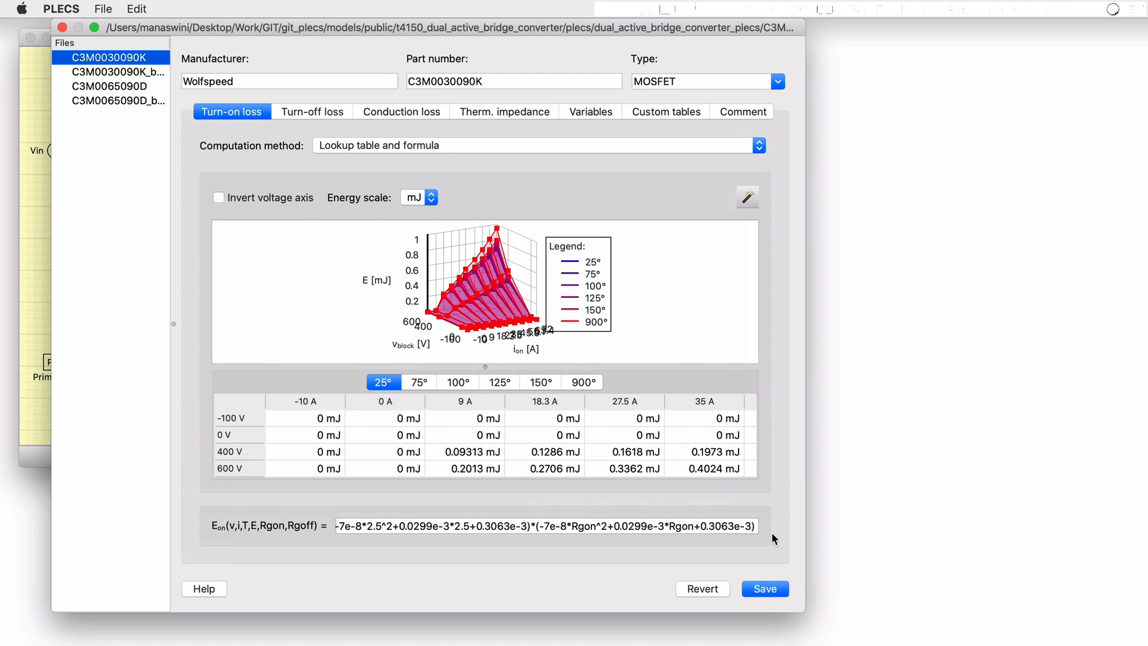
mouse_move(765, 541)
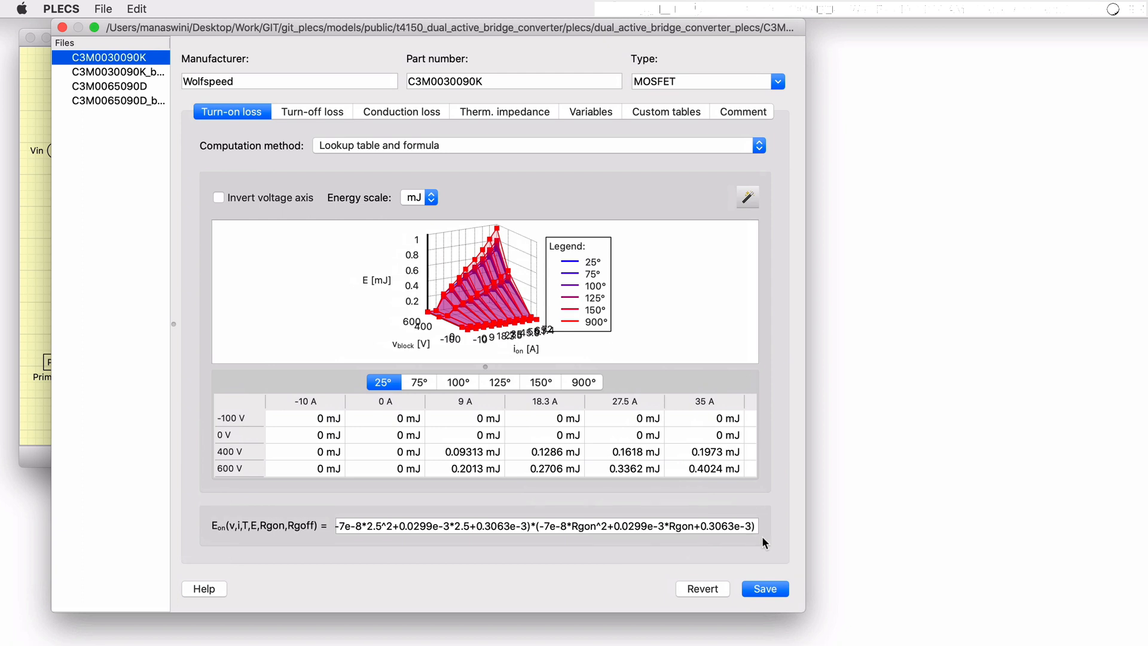
Read the Thermal Editor help page and return to the converter model with its scopes
click(205, 588)
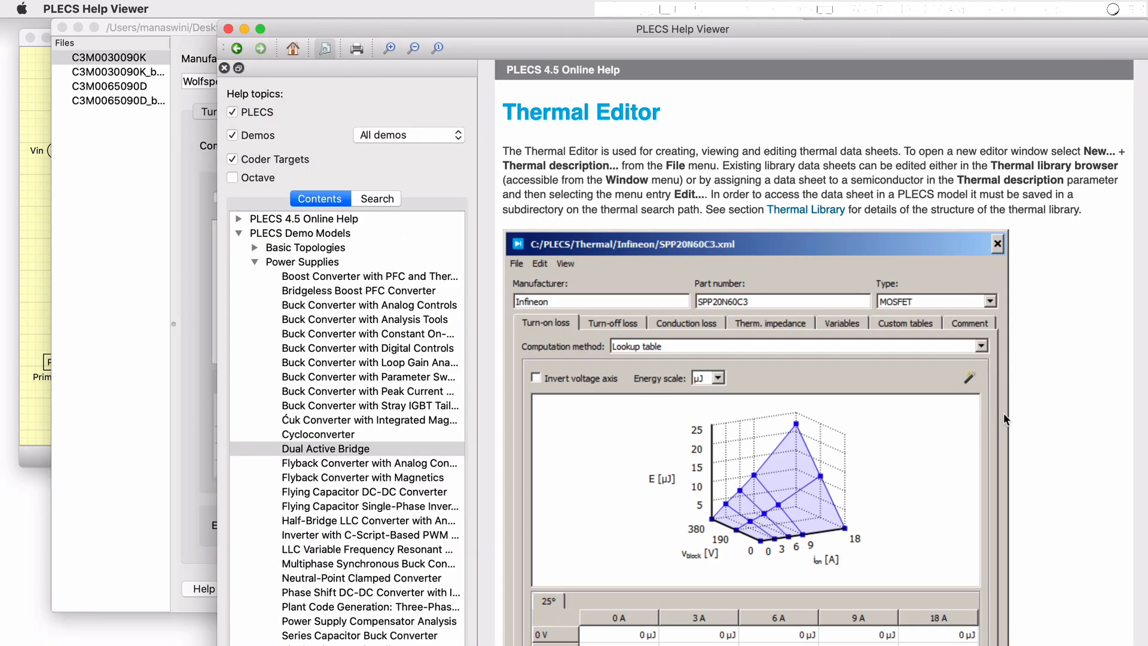
mouse_move(1022, 411)
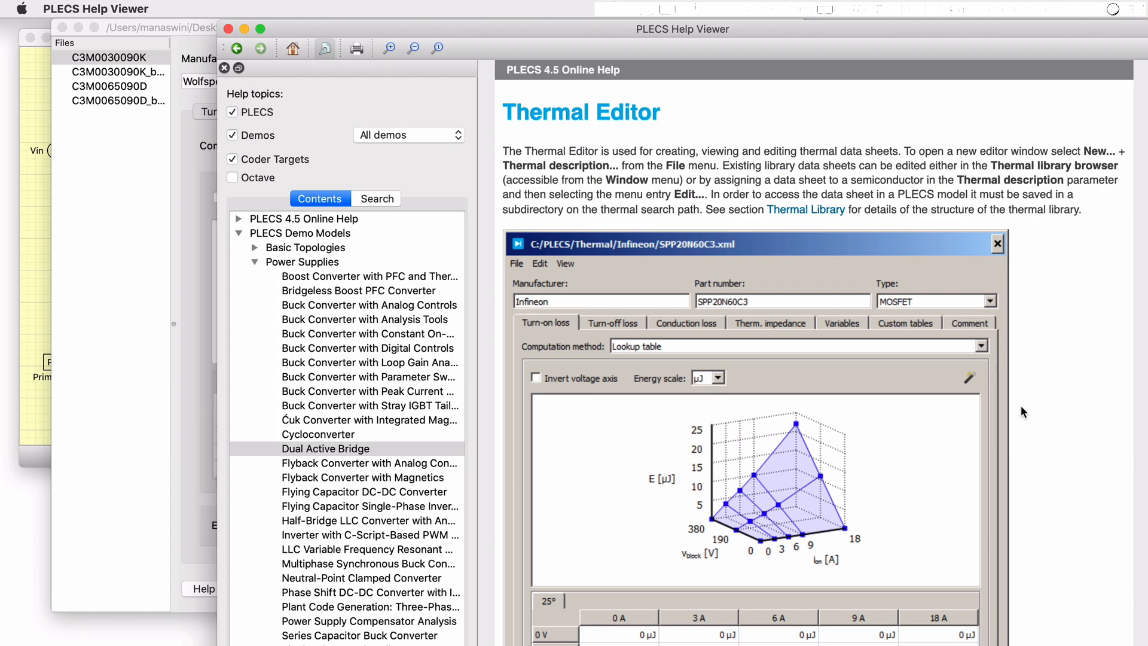
click(247, 7)
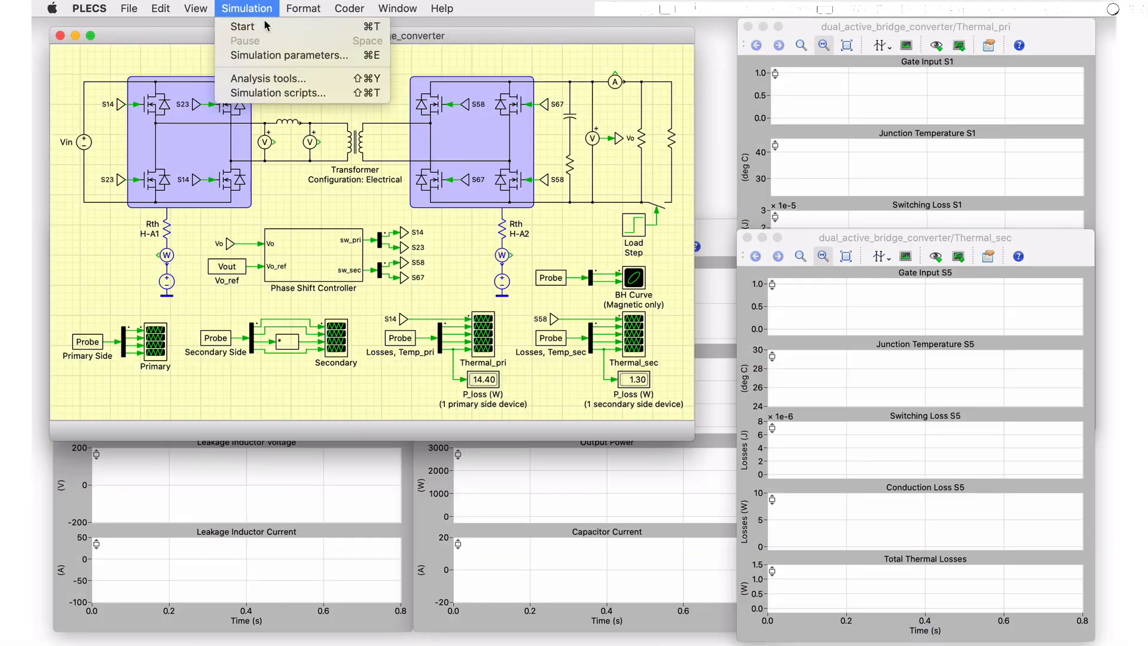
Start the simulation so the electrical and thermal scopes fill with results
click(242, 26)
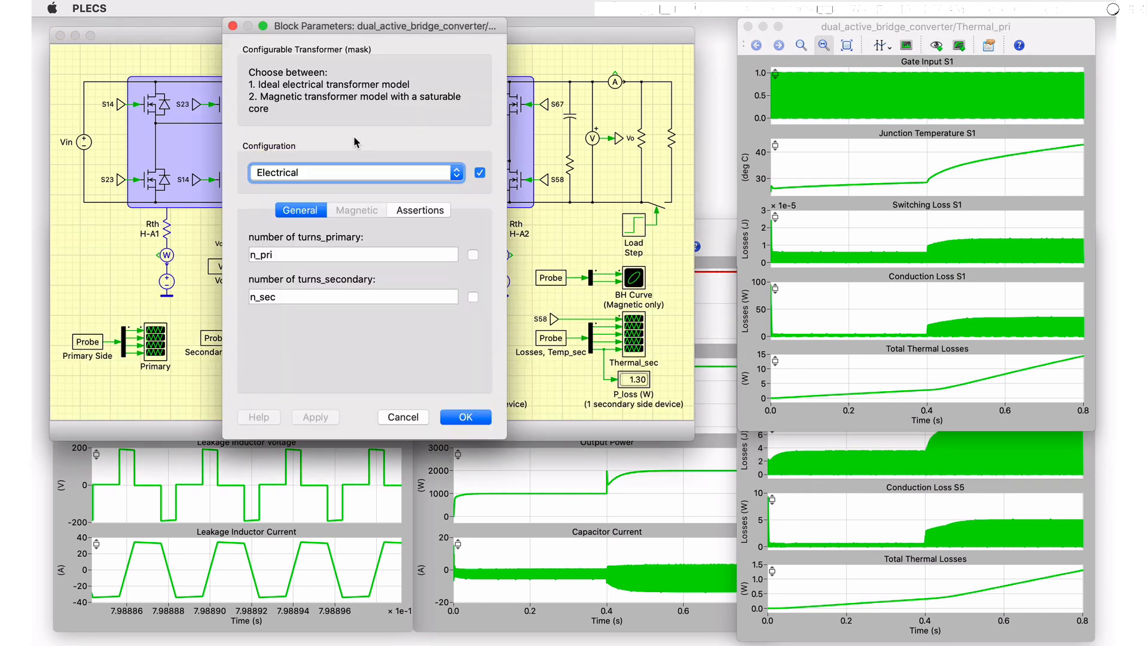
Apply the Magnetic transformer configuration and show the BH Curve flux-density plot
click(464, 417)
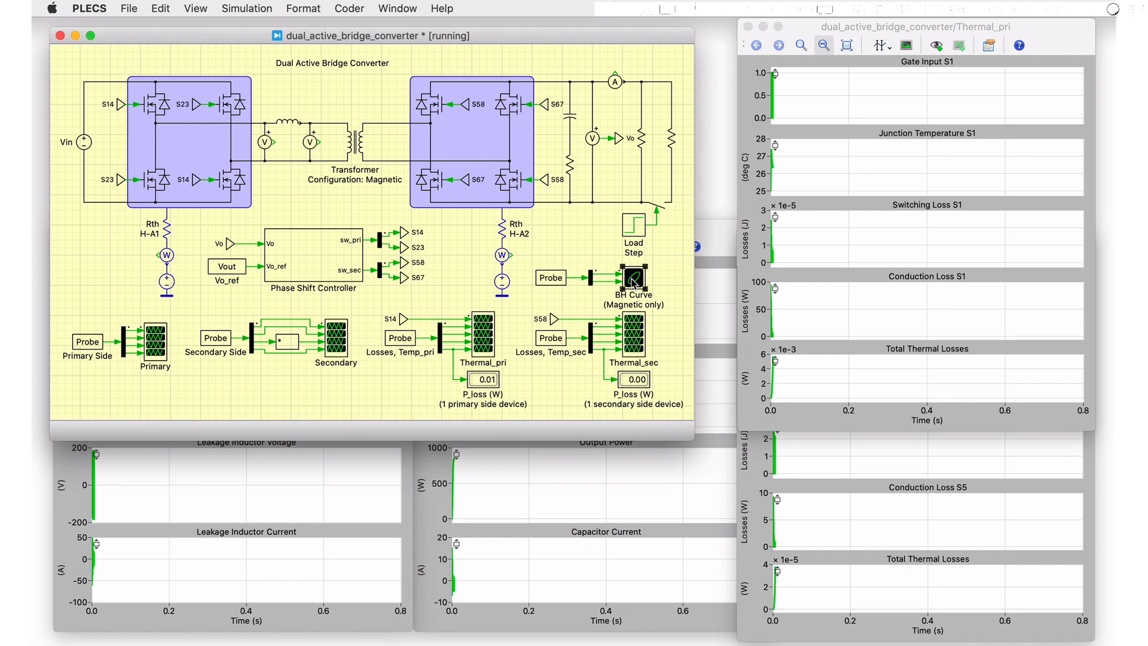
double_click(631, 282)
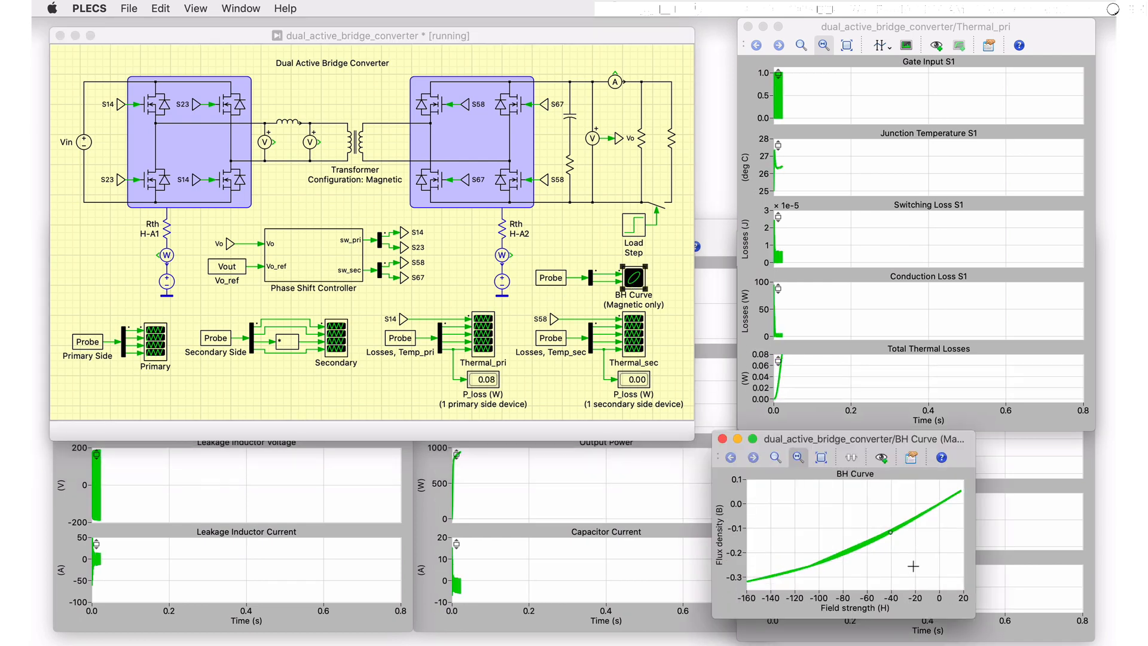